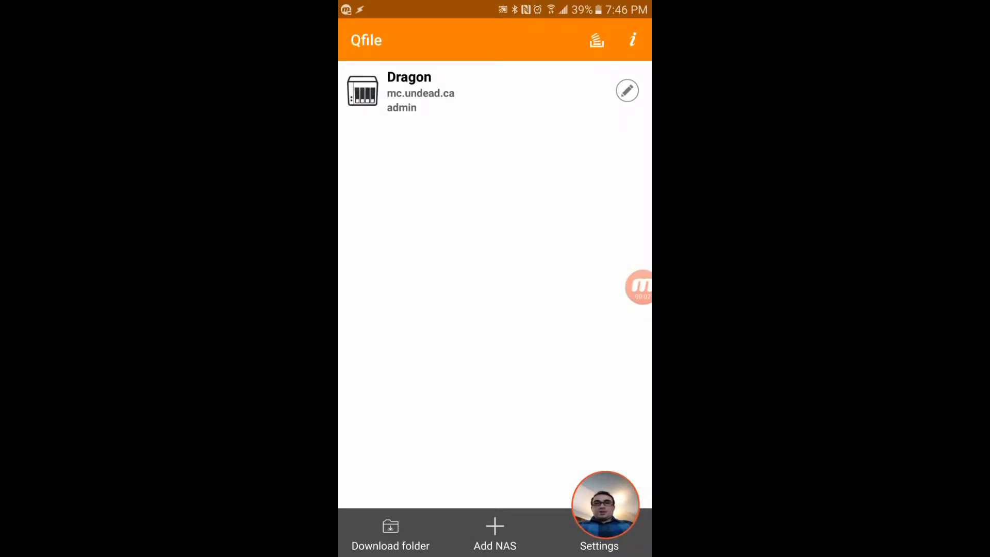
# Leave Qfile's saved NAS list (Dragon) for the Android system Settings screen
pyautogui.click(494, 533)
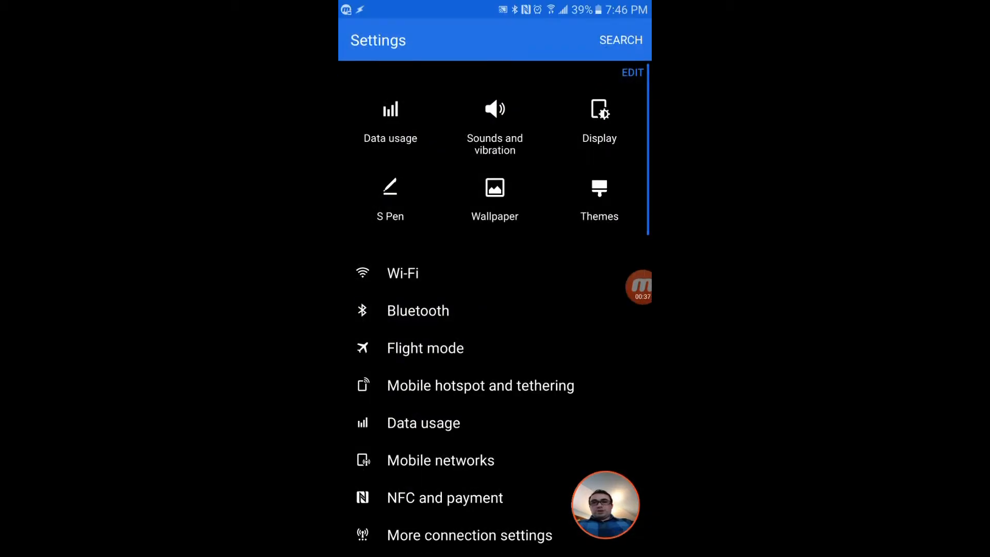
# Join the open QG-E178A8 Wi-Fi network and stay connected despite no Internet access
pyautogui.click(402, 273)
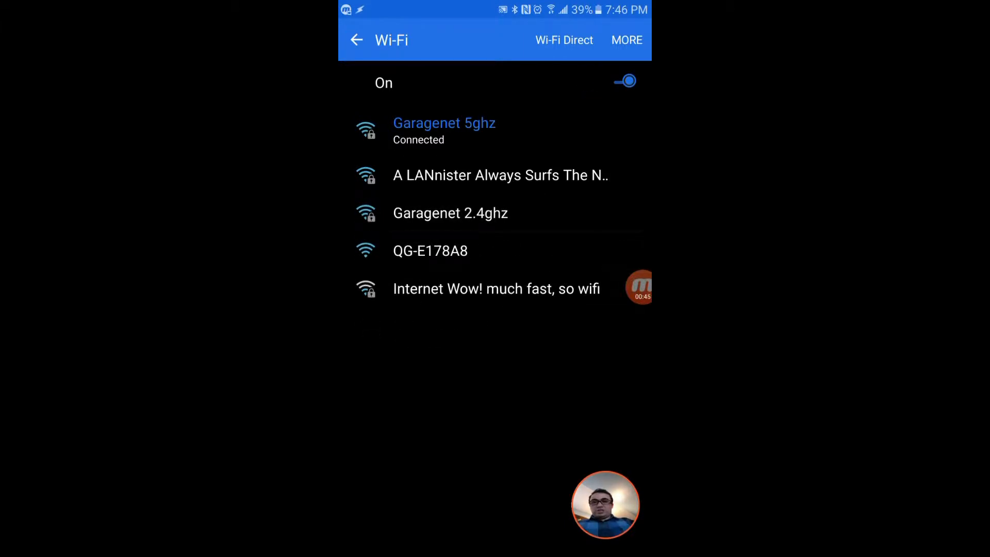
pyautogui.click(430, 251)
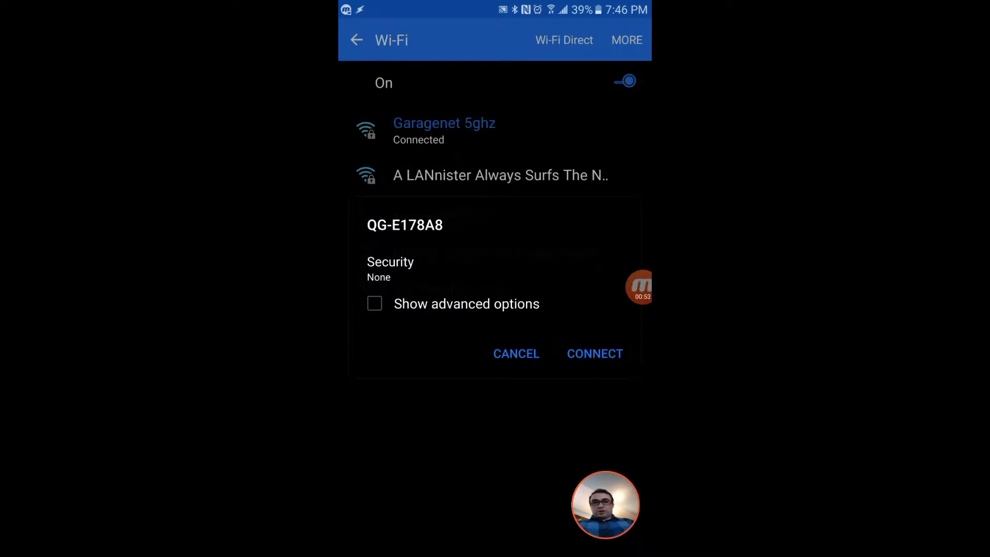
pyautogui.click(516, 354)
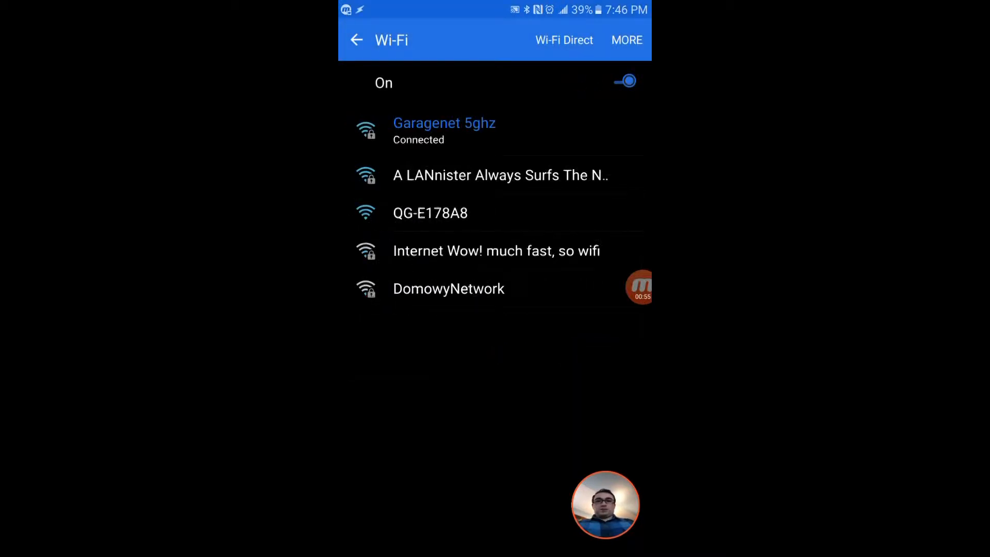
pyautogui.click(430, 213)
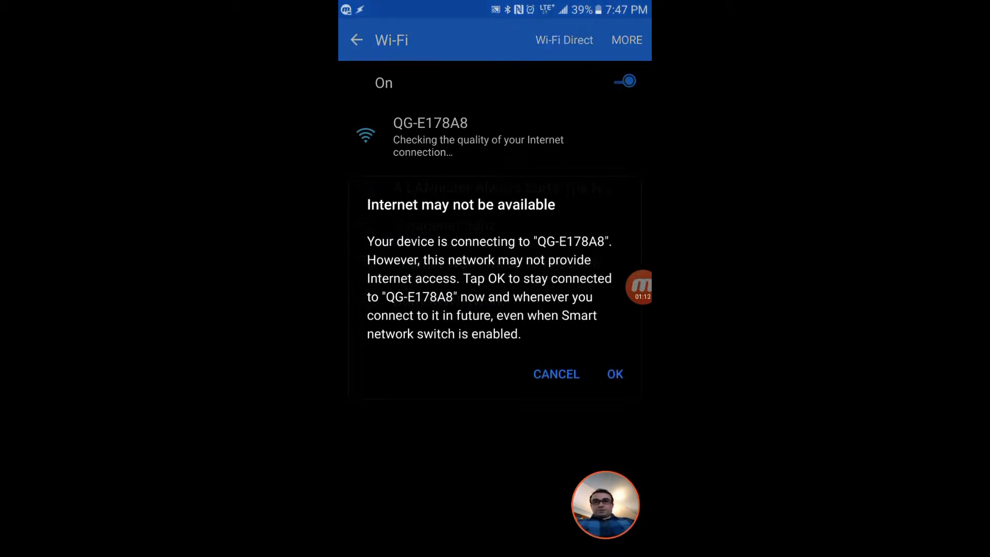
pyautogui.click(613, 374)
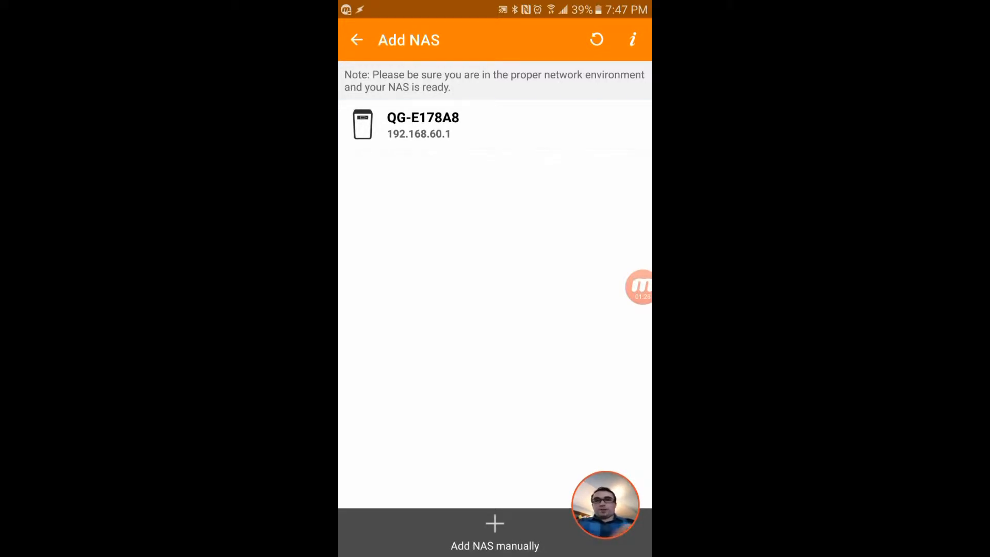
# Add QG-E178A8 at 192.168.60.1 with the admin account and save with immediate login
pyautogui.click(422, 125)
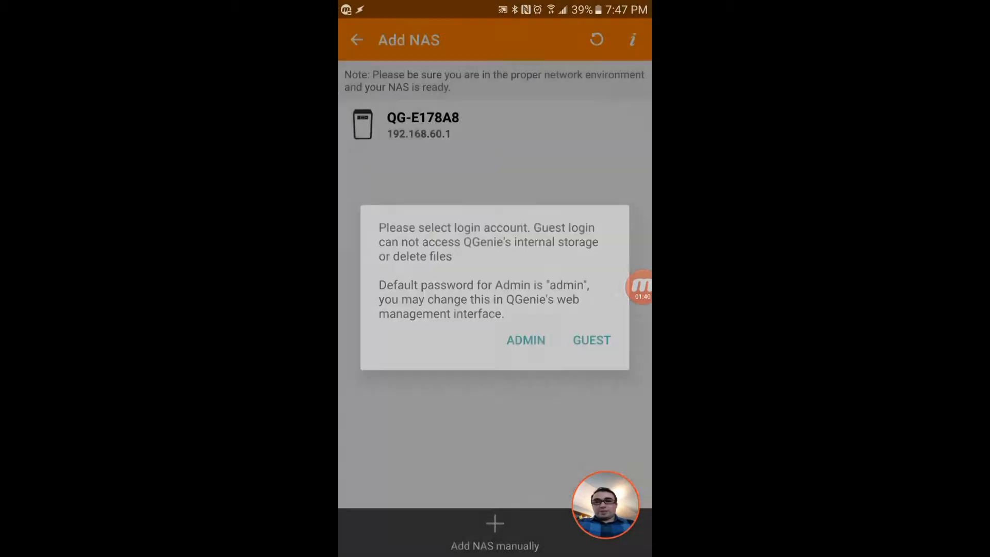
pyautogui.click(525, 339)
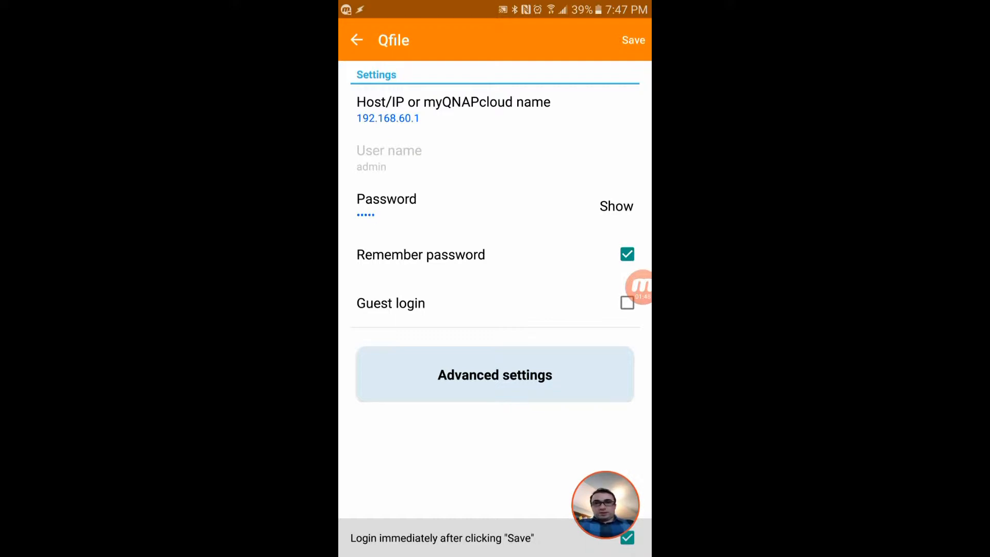
pyautogui.click(632, 40)
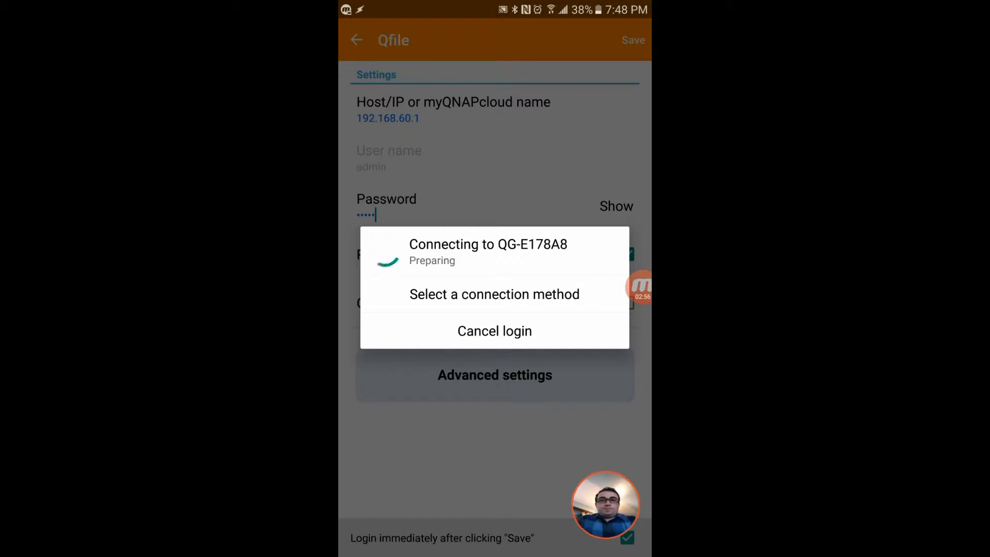
# Connect to QG-E178A8 by host IP 192.168.60.1 to reach the QGenie login page
pyautogui.click(495, 294)
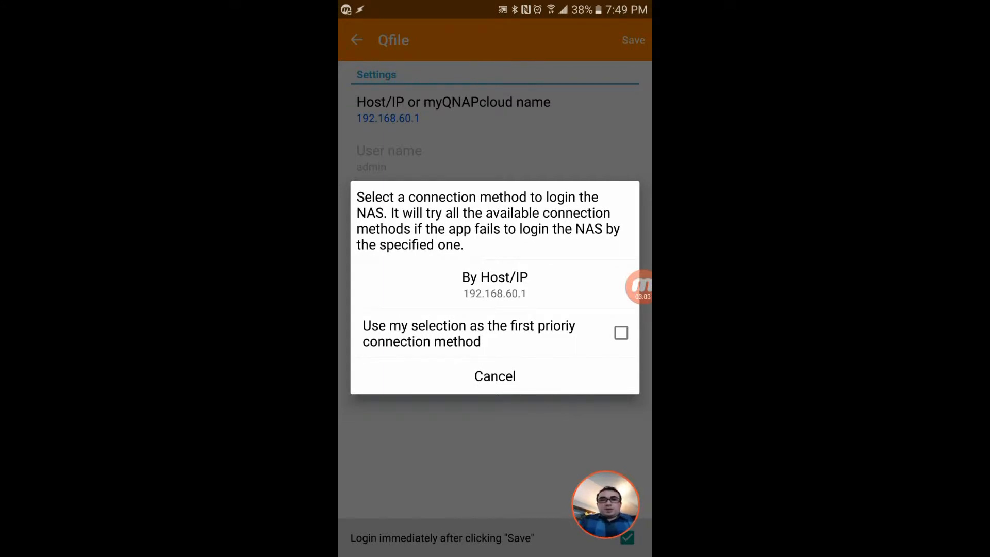
pyautogui.click(495, 284)
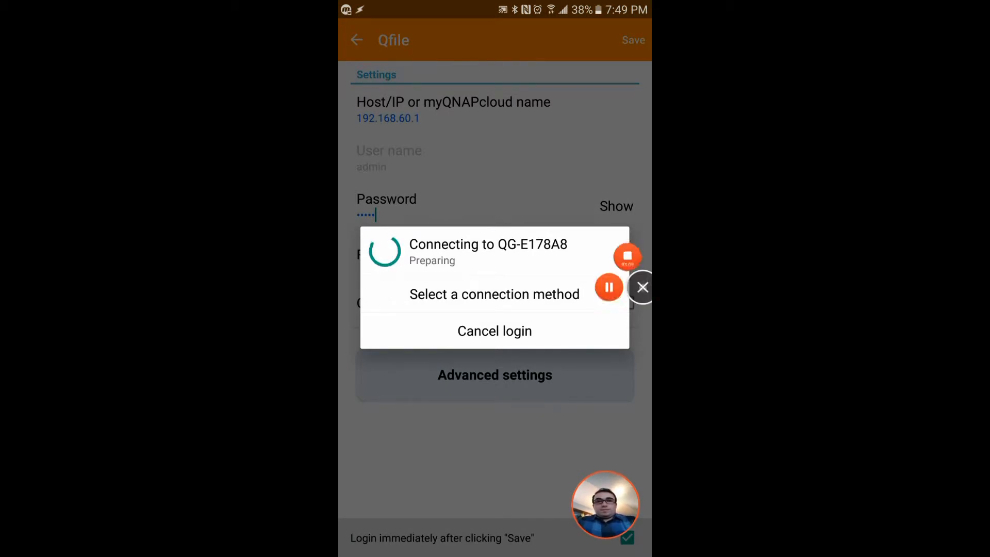
pyautogui.click(494, 294)
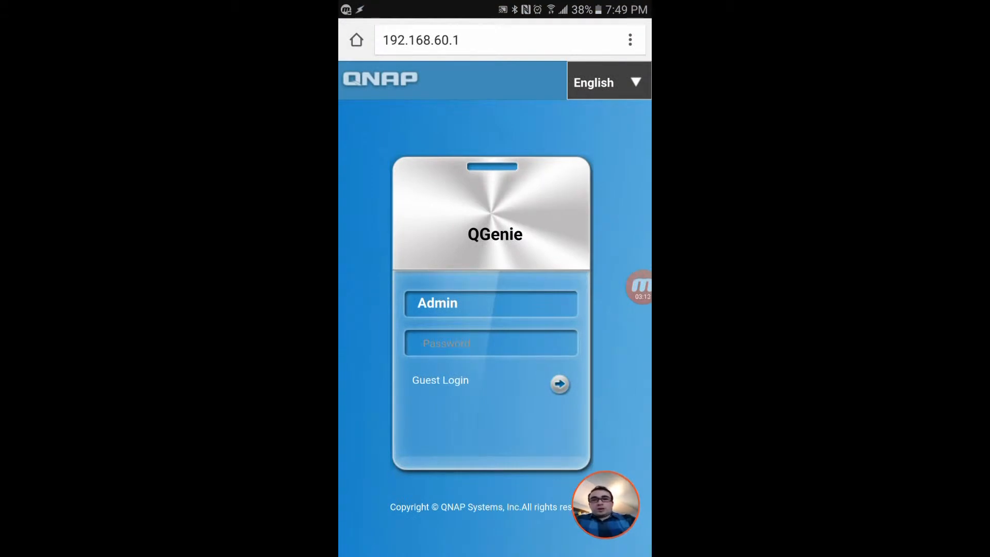
# Sign in as Admin with the password to reach the QGenie Dashboard
pyautogui.click(491, 343)
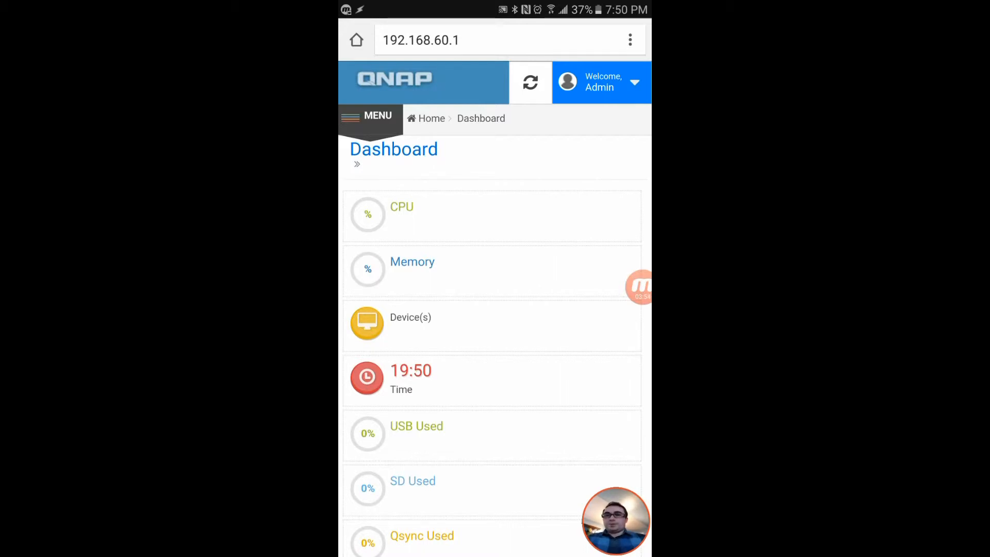
# Review the Dashboard's Storage, Link Status and Device Information panels, then bring up the main menu
pyautogui.scroll(-3)
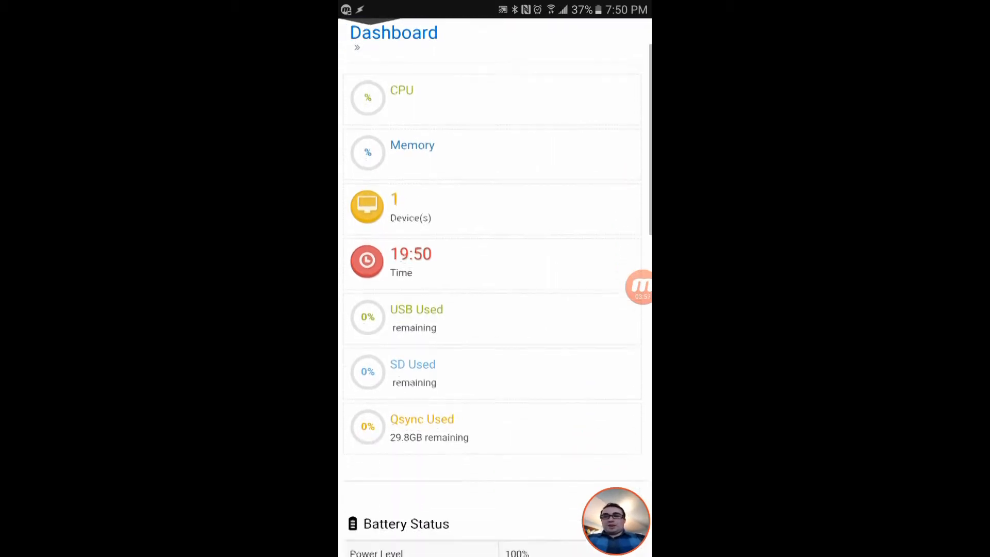
pyautogui.scroll(-3)
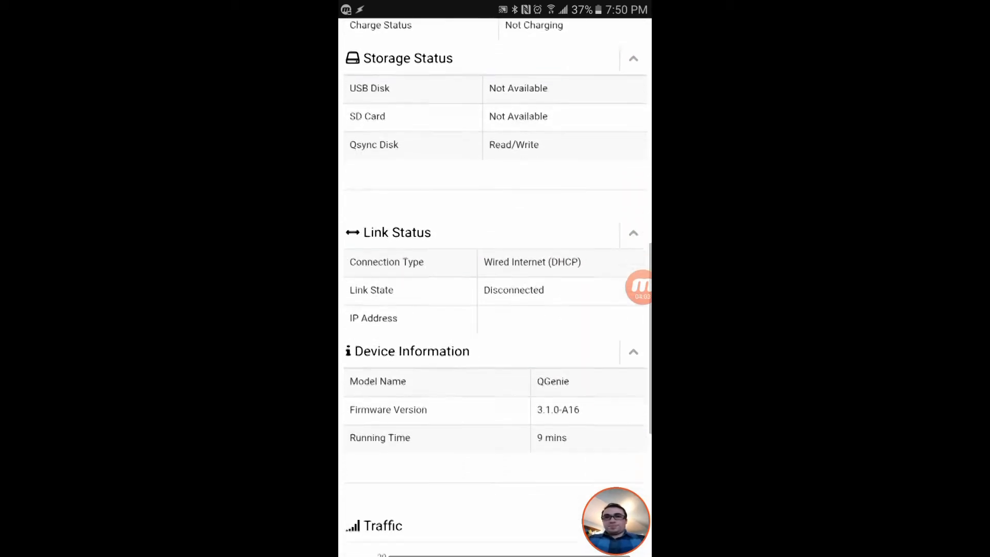
pyautogui.scroll(-3)
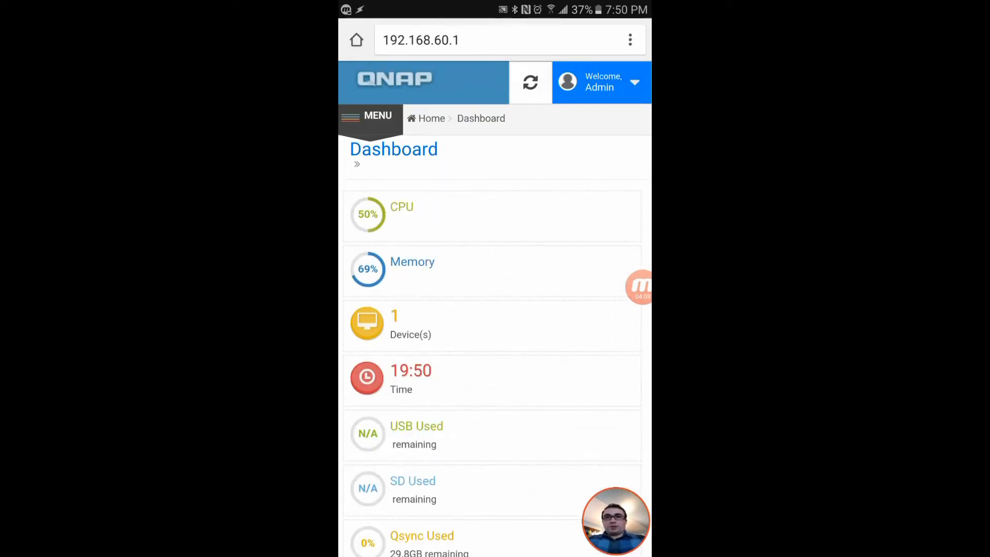
pyautogui.click(369, 118)
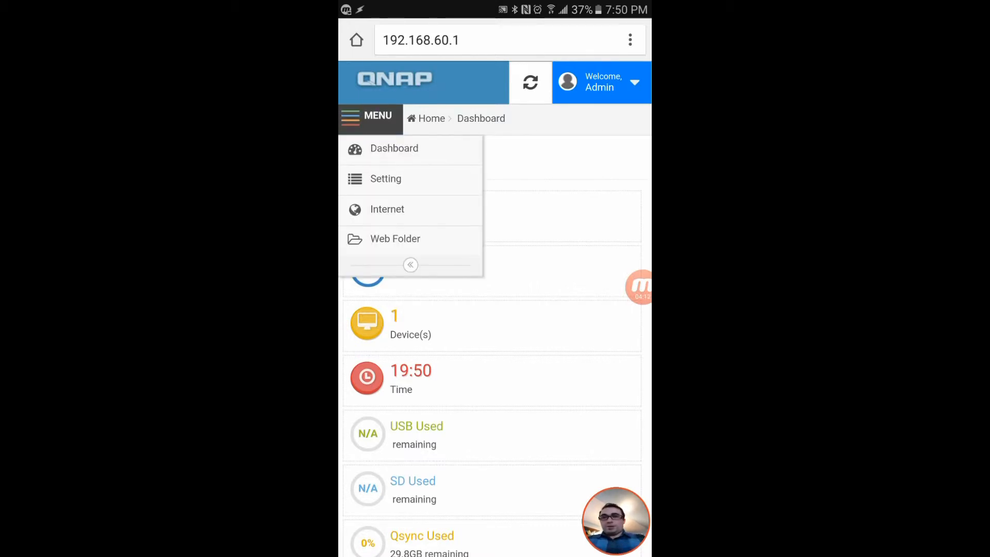
pyautogui.click(386, 179)
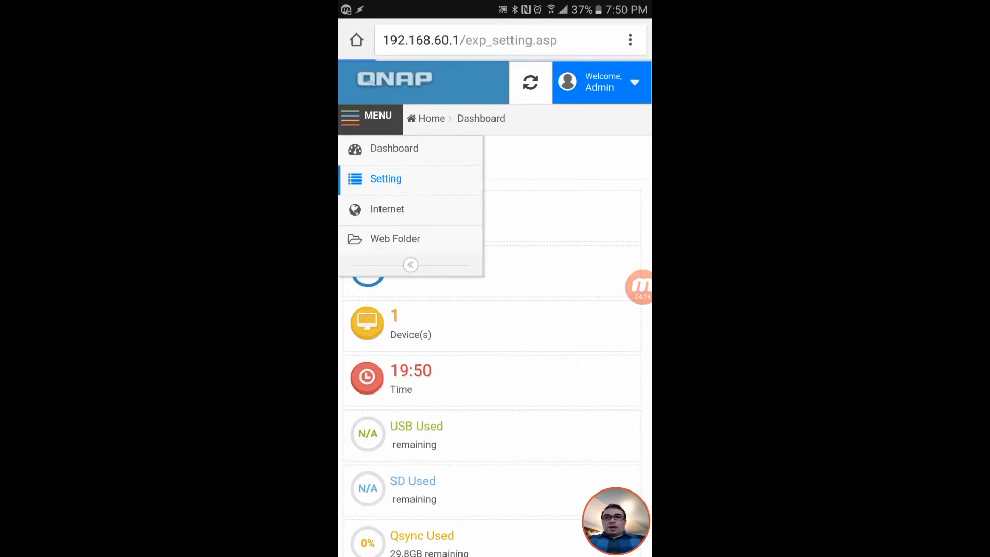
pyautogui.click(386, 179)
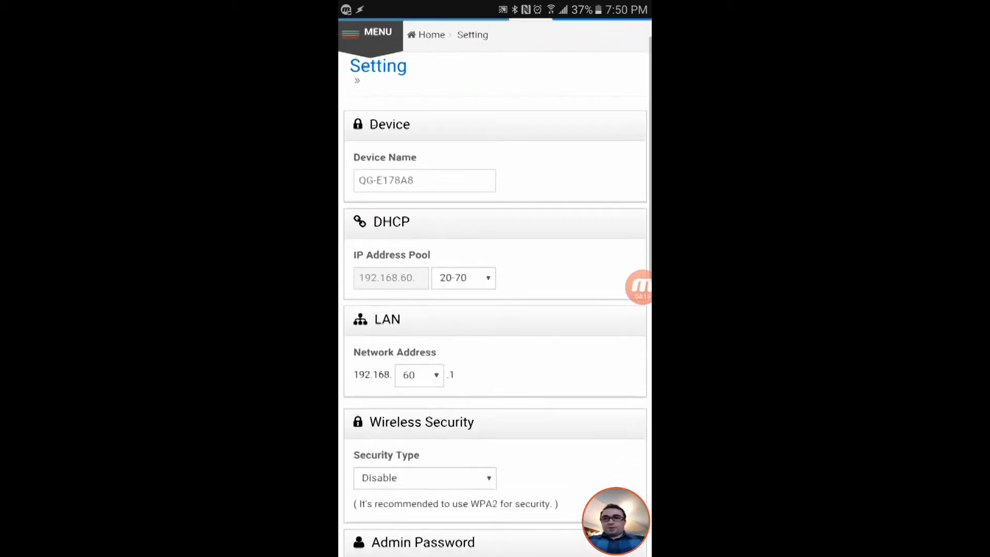
pyautogui.scroll(-3)
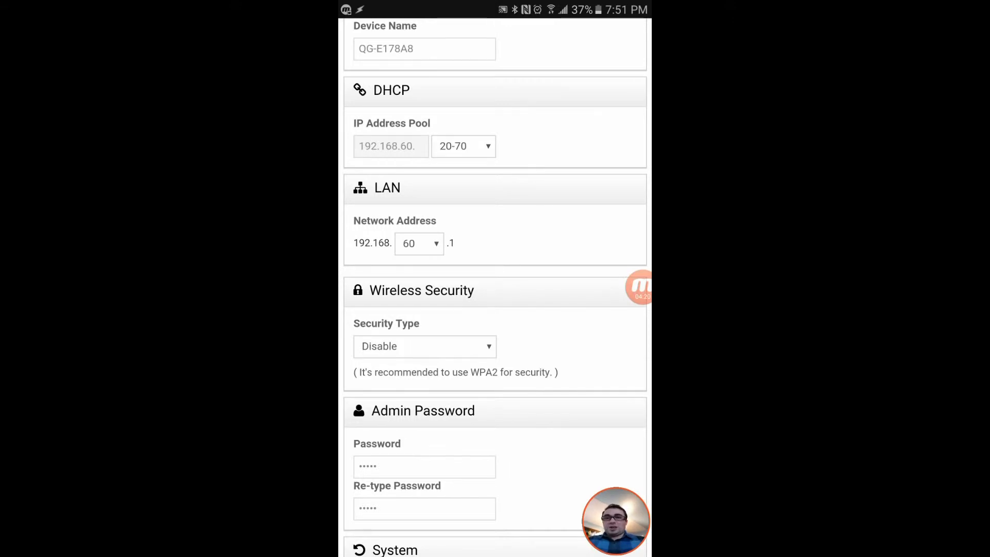
pyautogui.scroll(-3)
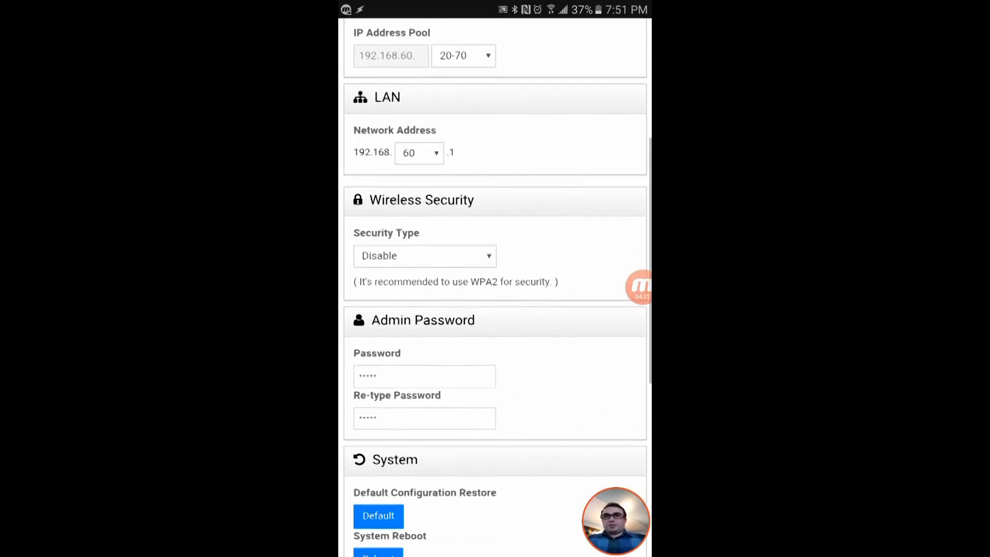
pyautogui.scroll(-3)
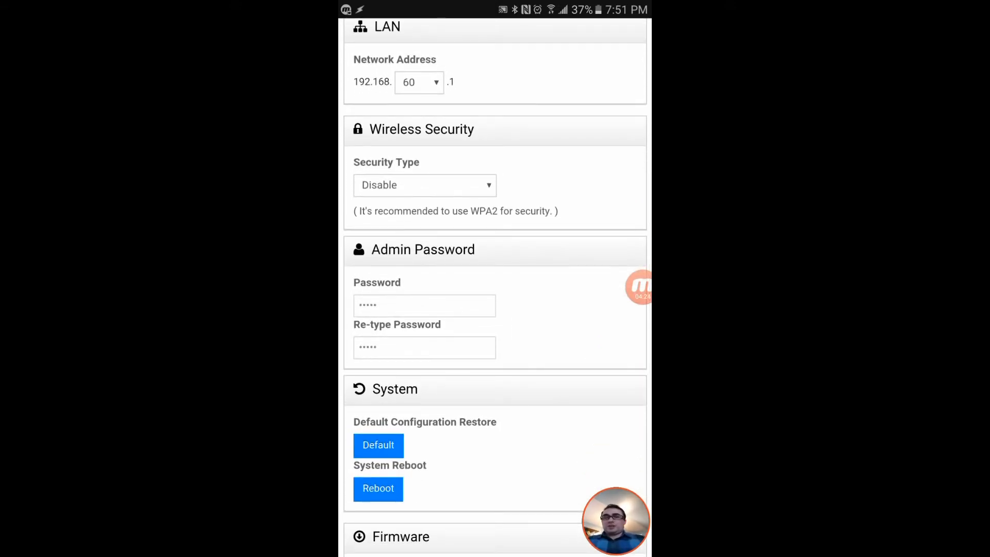
pyautogui.click(425, 185)
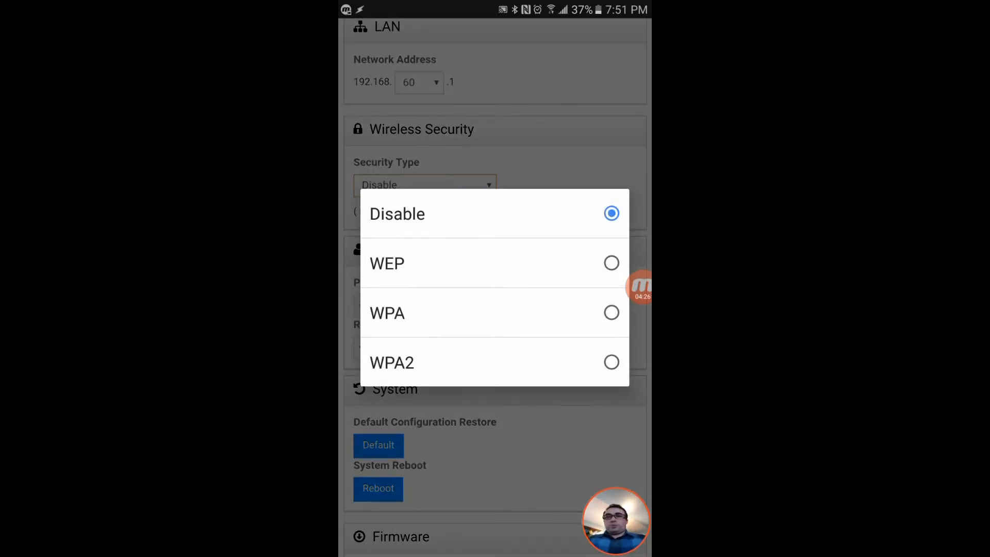
pyautogui.click(397, 213)
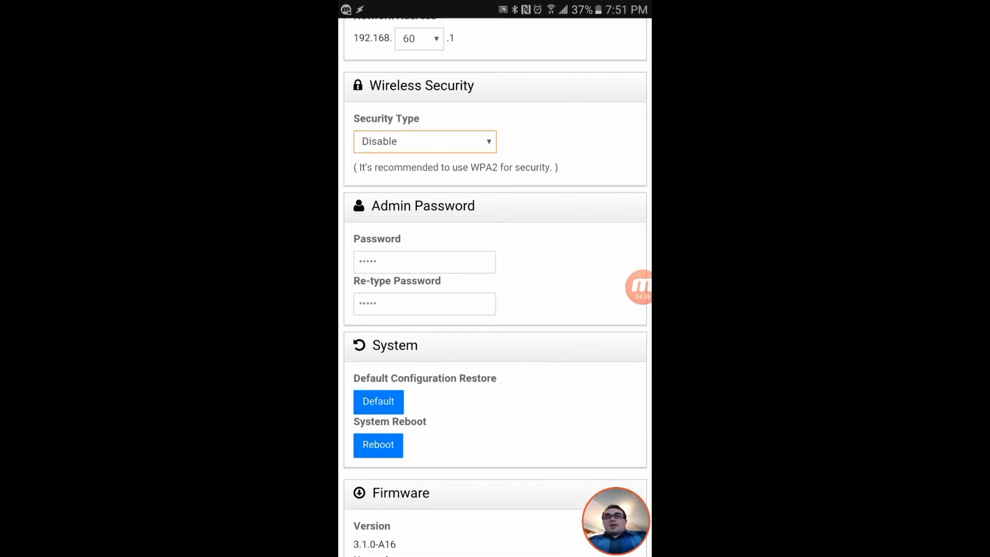
pyautogui.scroll(-3)
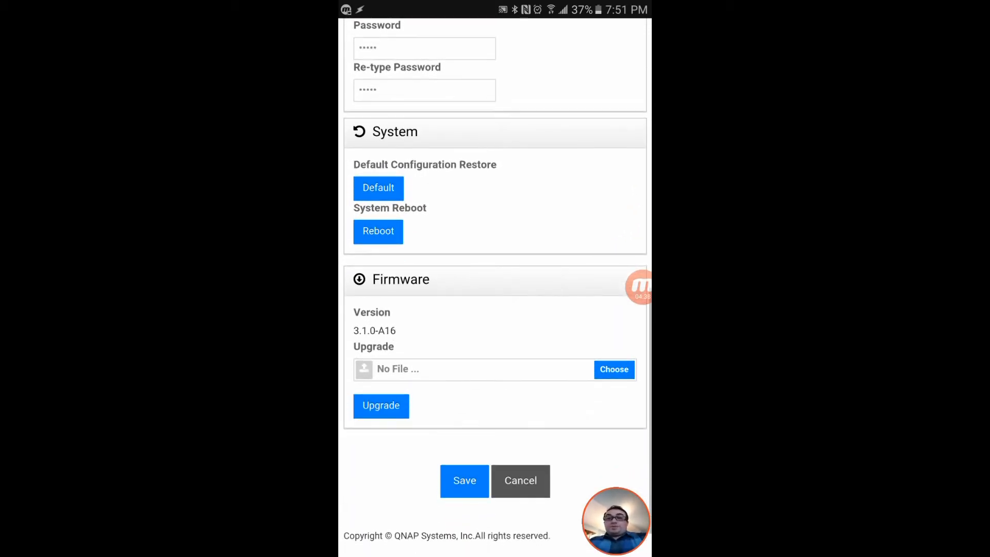
pyautogui.scroll(-3)
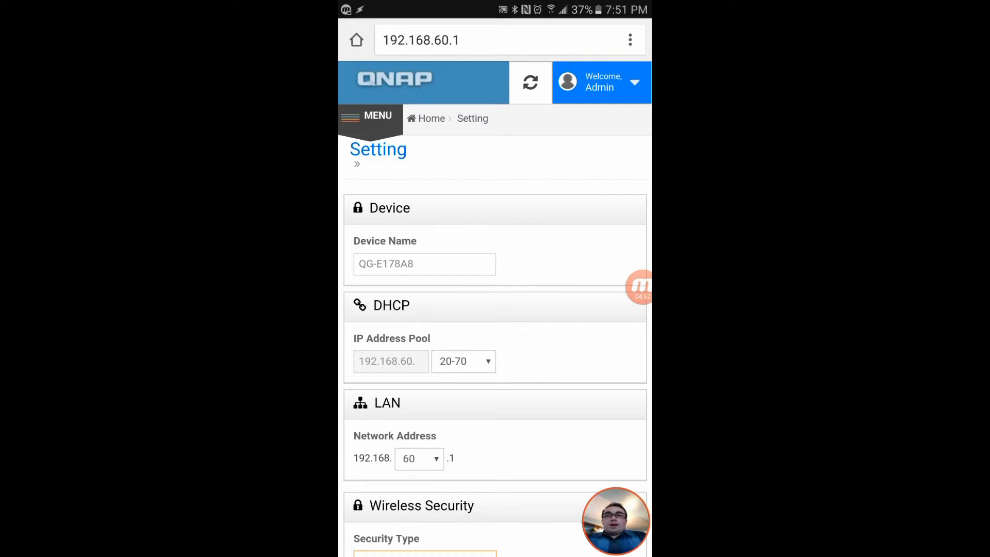
# Go to the Internet page and browse its Wired, Wireless and USB connection sections
pyautogui.click(369, 118)
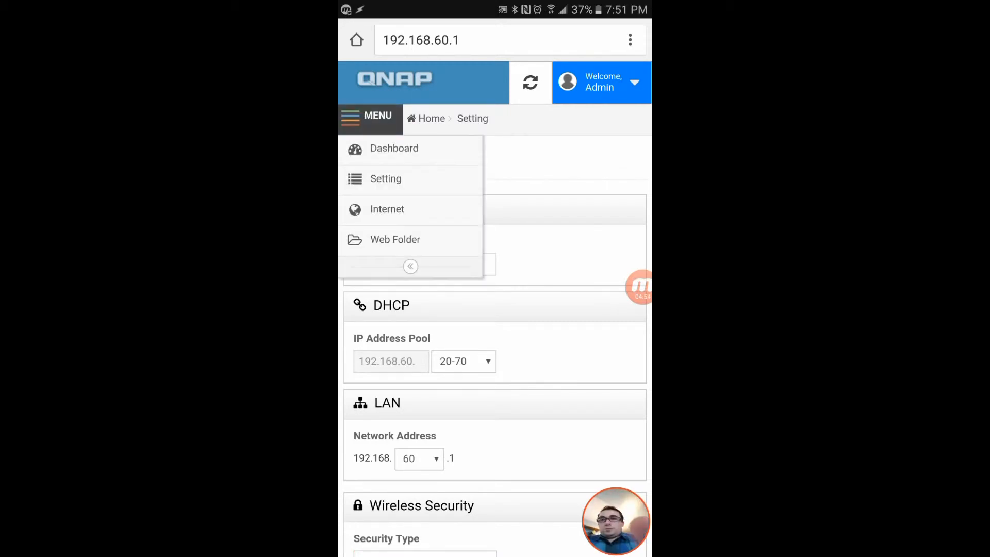
pyautogui.click(387, 209)
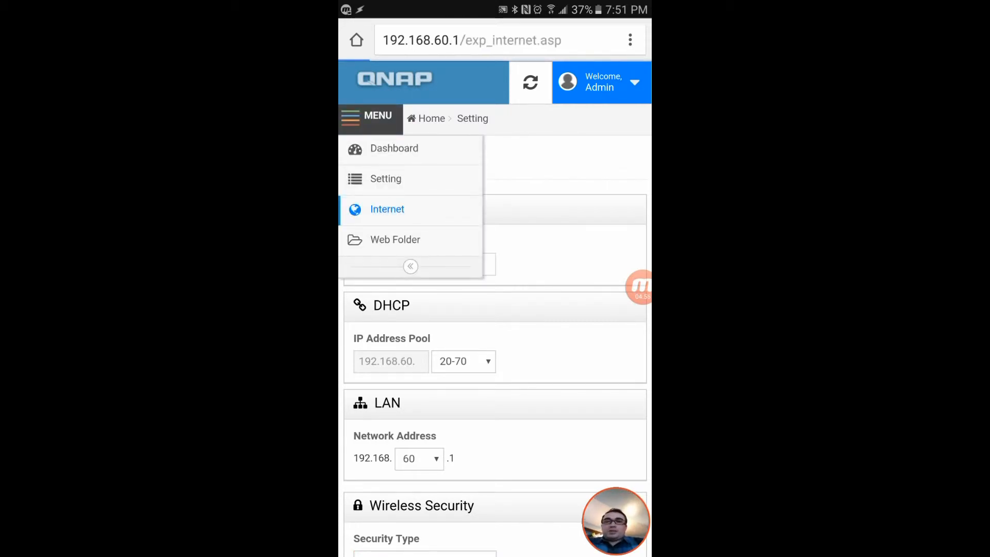
pyautogui.click(387, 209)
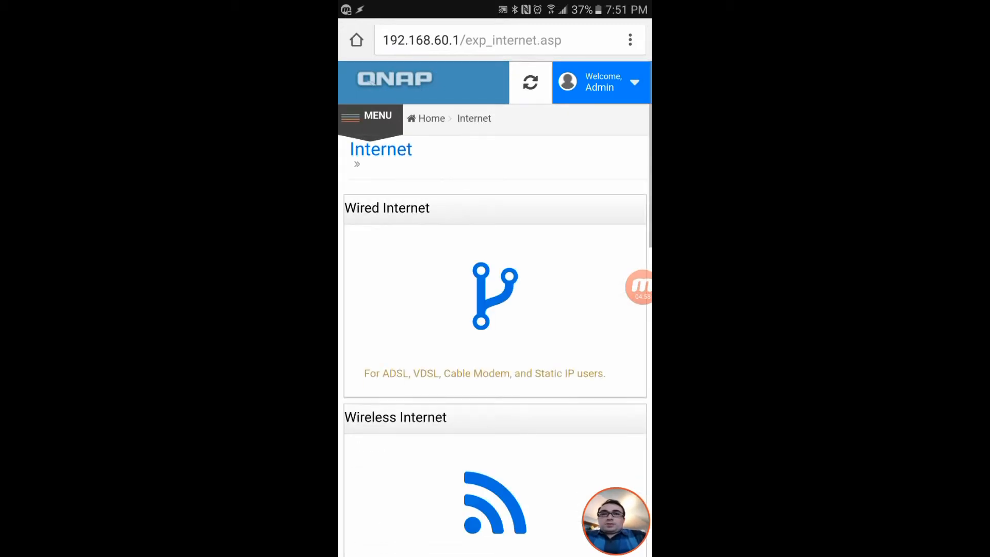
pyautogui.scroll(-3)
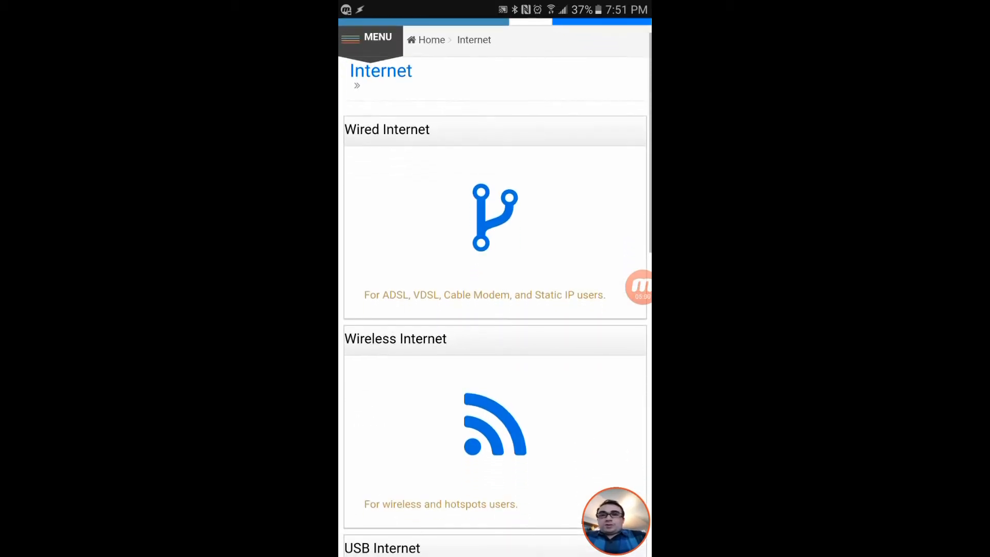
pyautogui.scroll(-3)
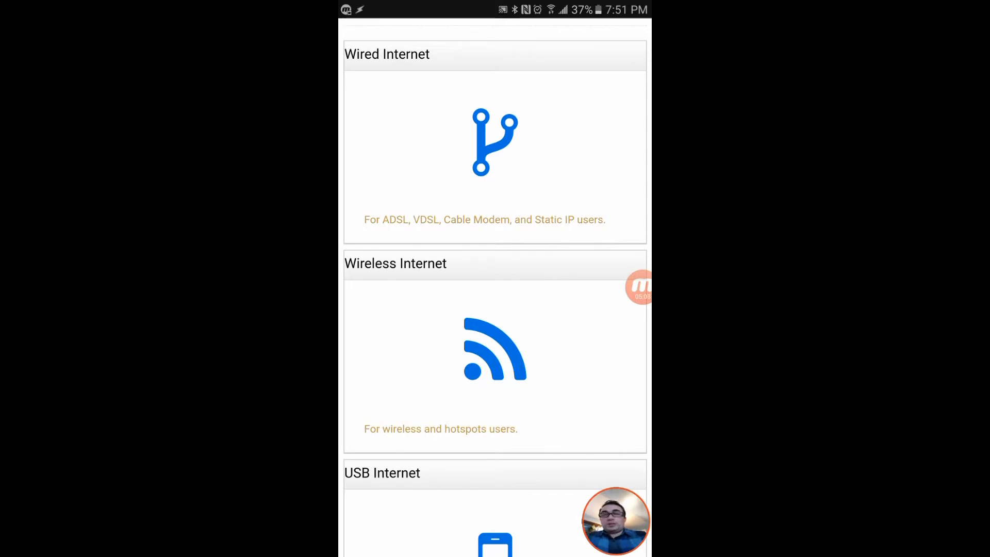
pyautogui.scroll(-3)
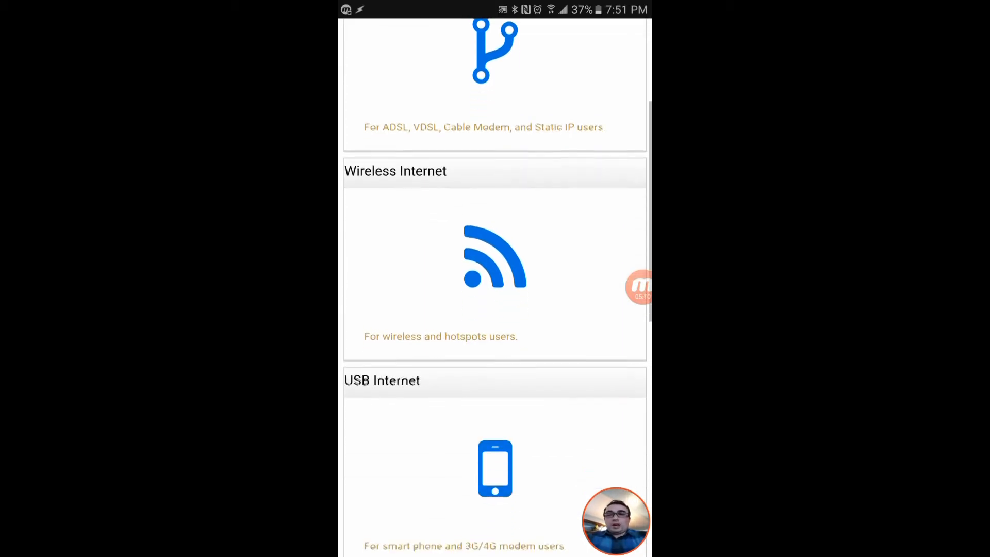
pyautogui.scroll(-3)
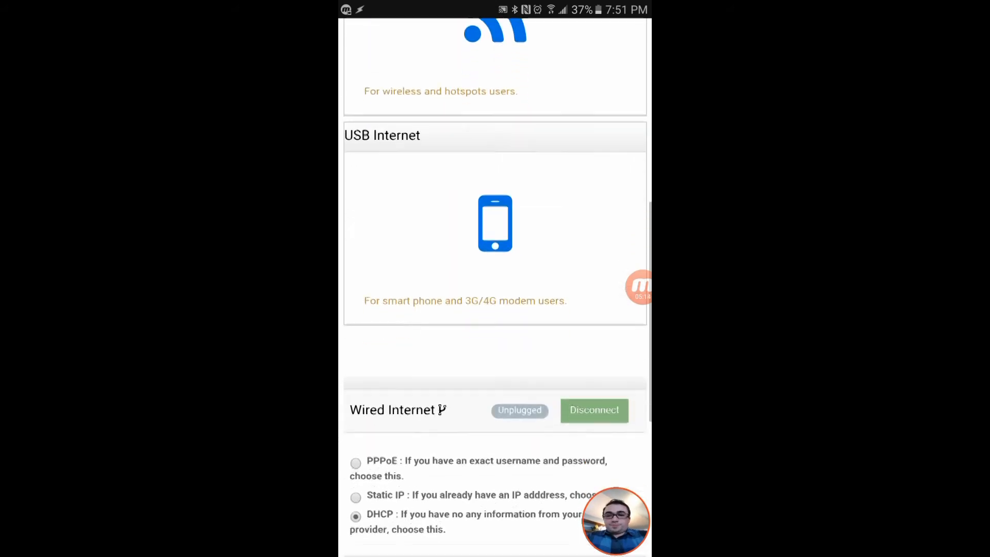
pyautogui.scroll(-3)
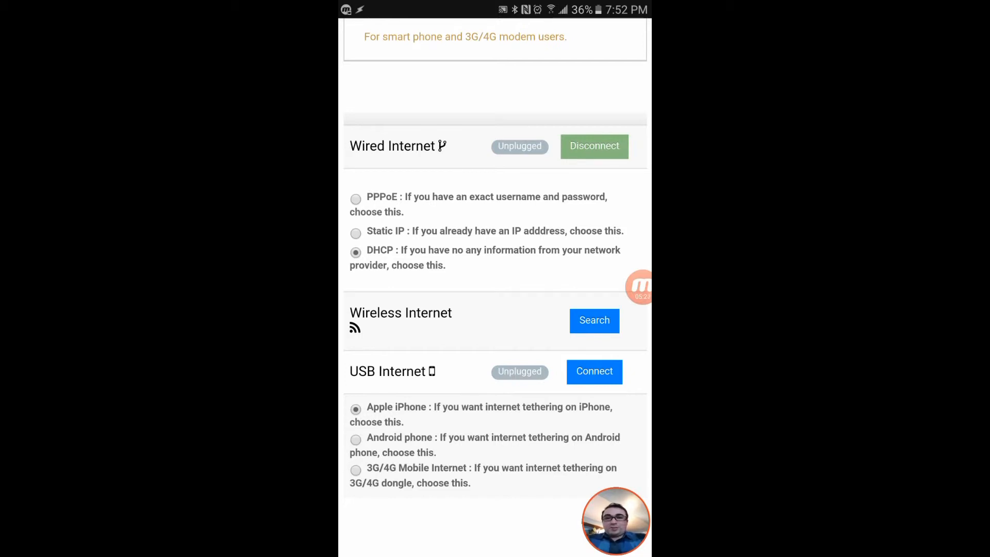
pyautogui.scroll(-3)
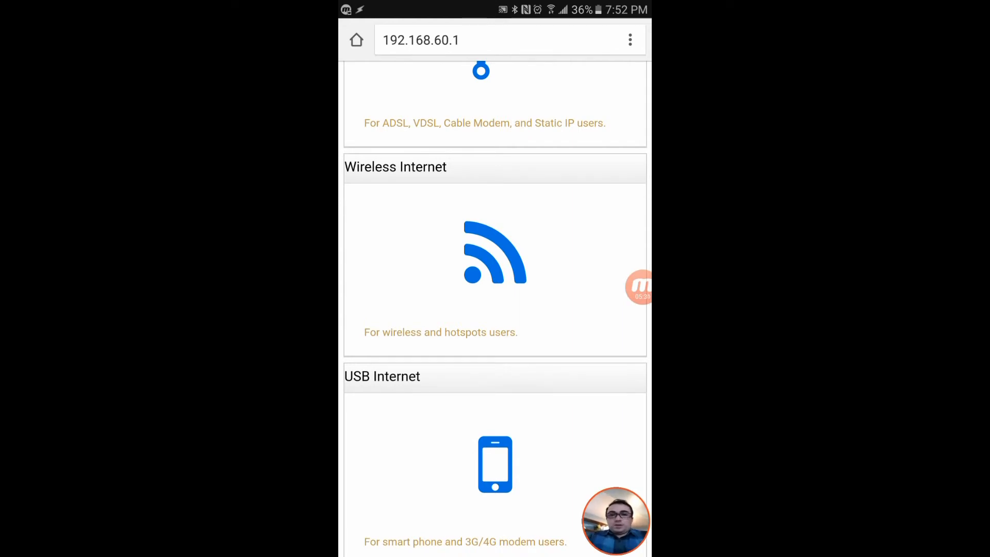
pyautogui.scroll(-3)
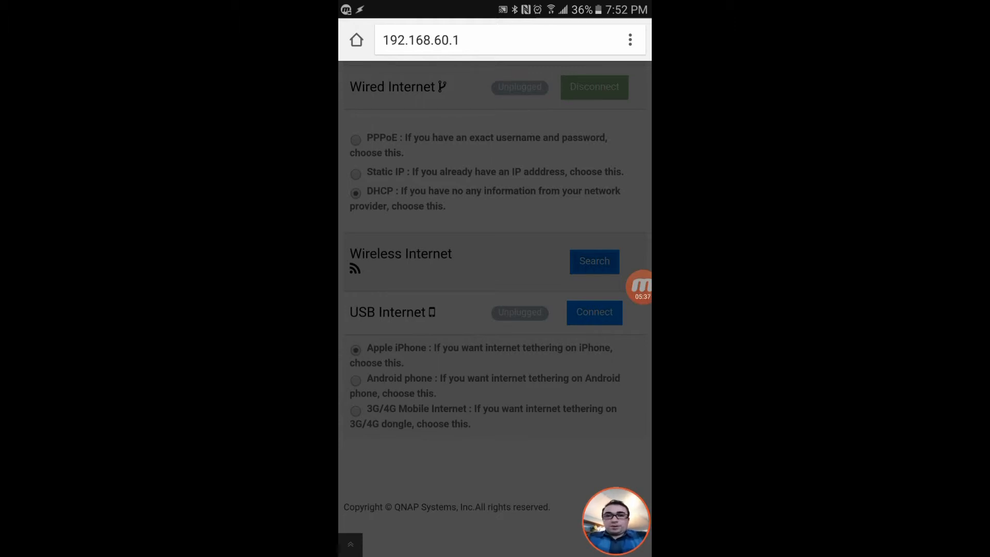
pyautogui.click(594, 262)
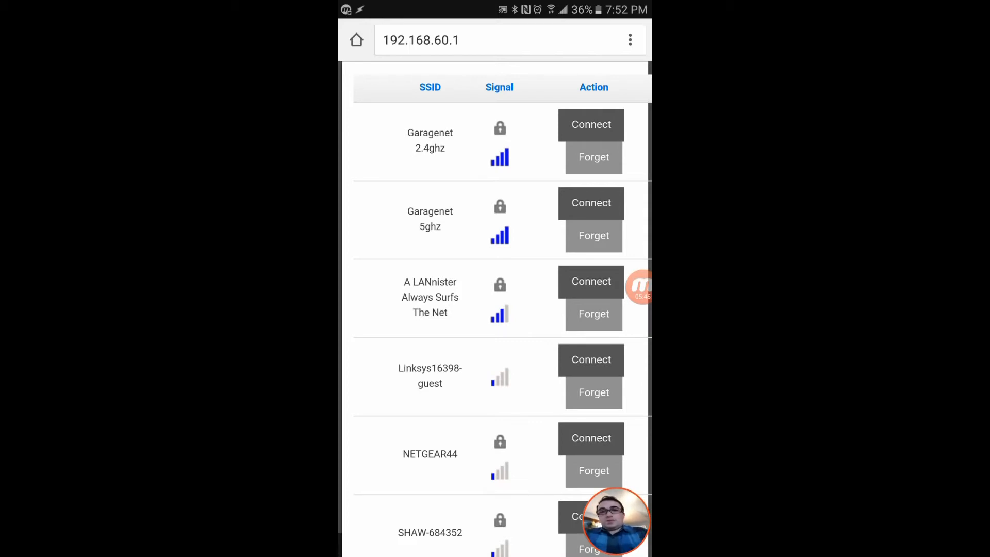
pyautogui.click(590, 203)
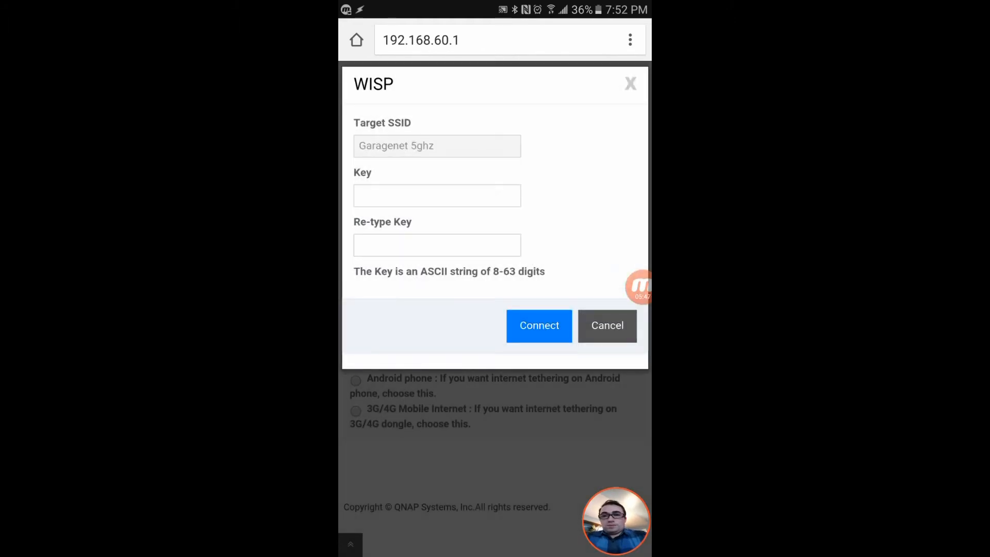
pyautogui.click(436, 195)
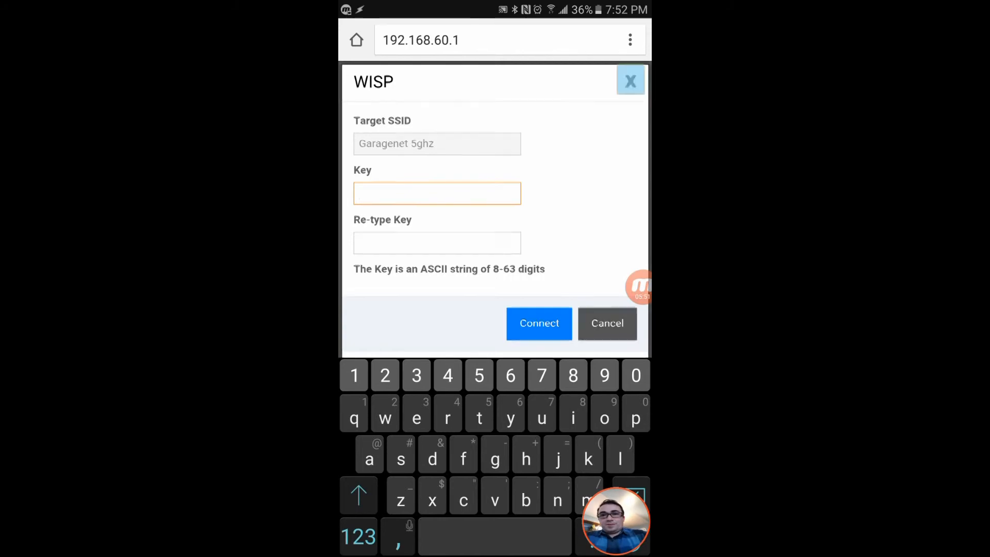
pyautogui.click(630, 81)
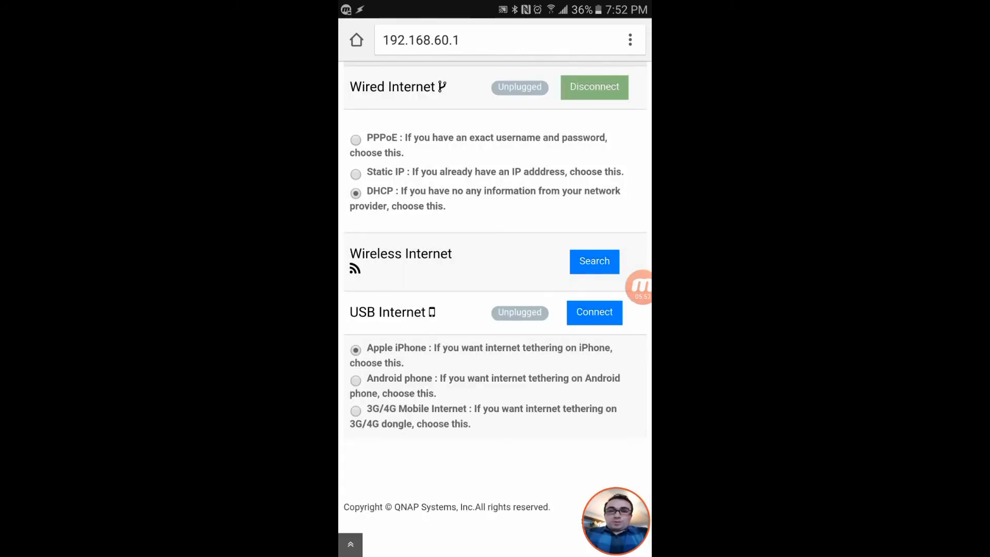
pyautogui.scroll(-3)
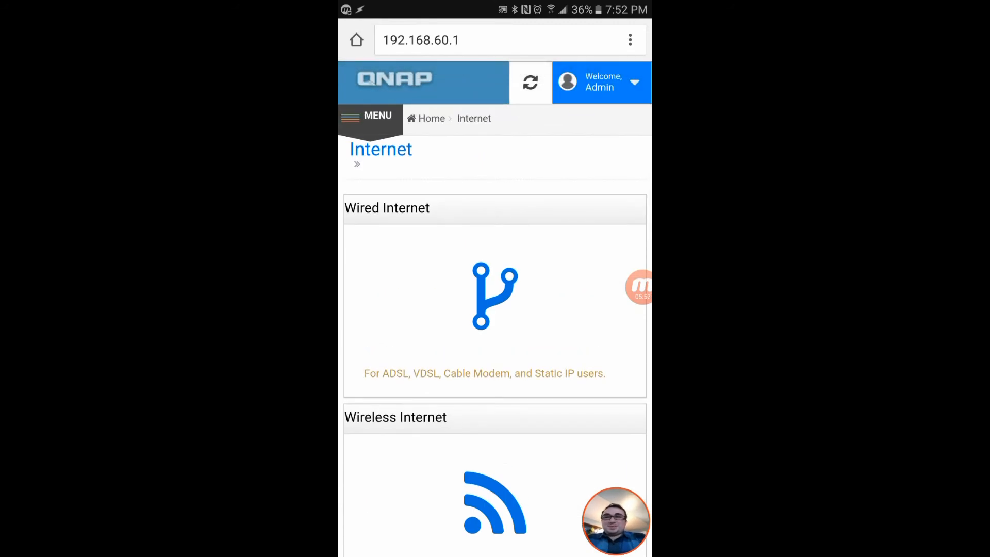
pyautogui.click(369, 118)
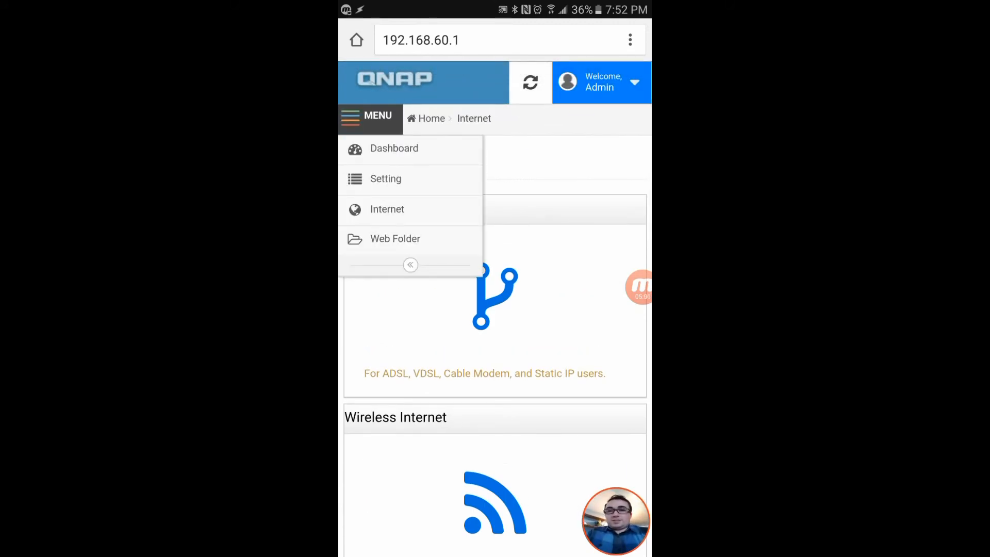
pyautogui.click(410, 265)
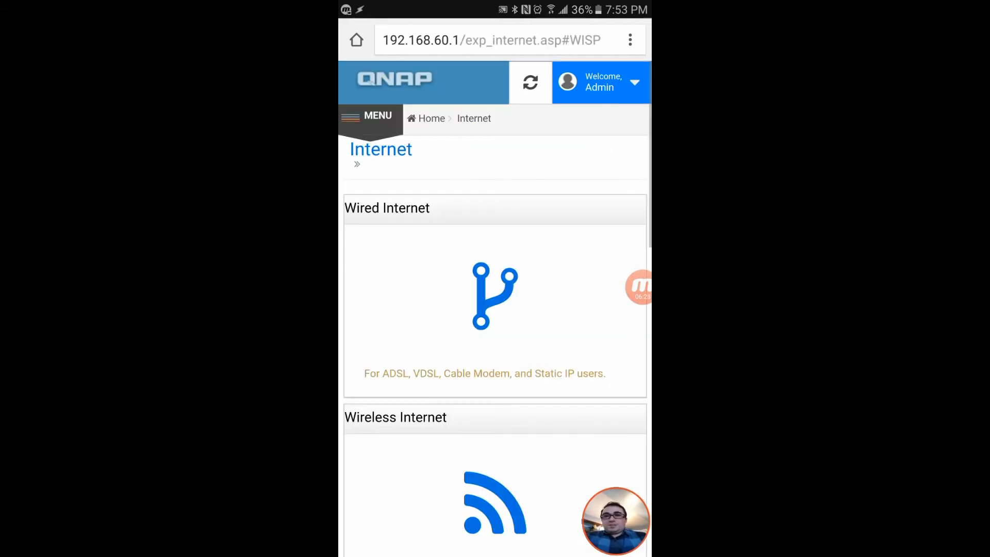
# Briefly revisit the Setting page from the menu, then return to the Dashboard
pyautogui.click(370, 118)
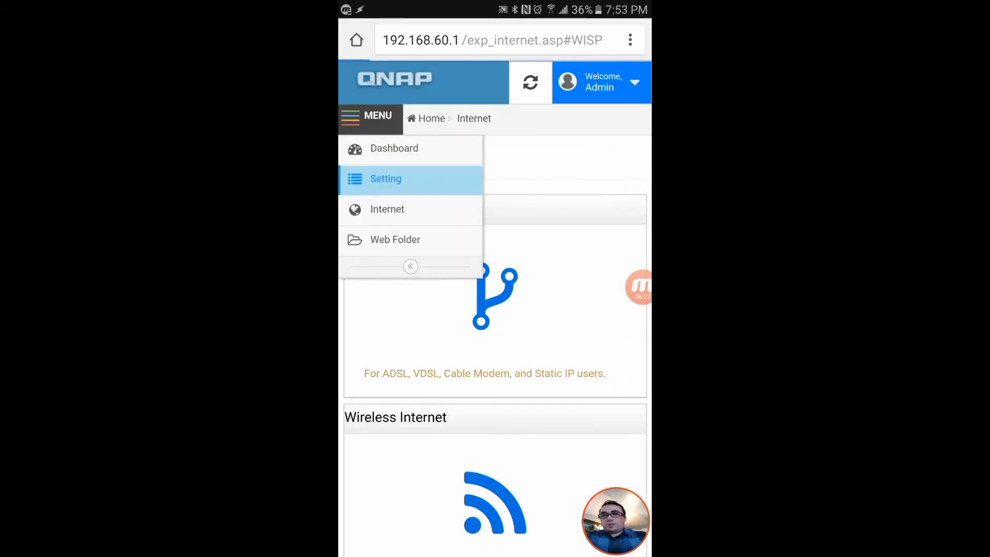
pyautogui.click(385, 179)
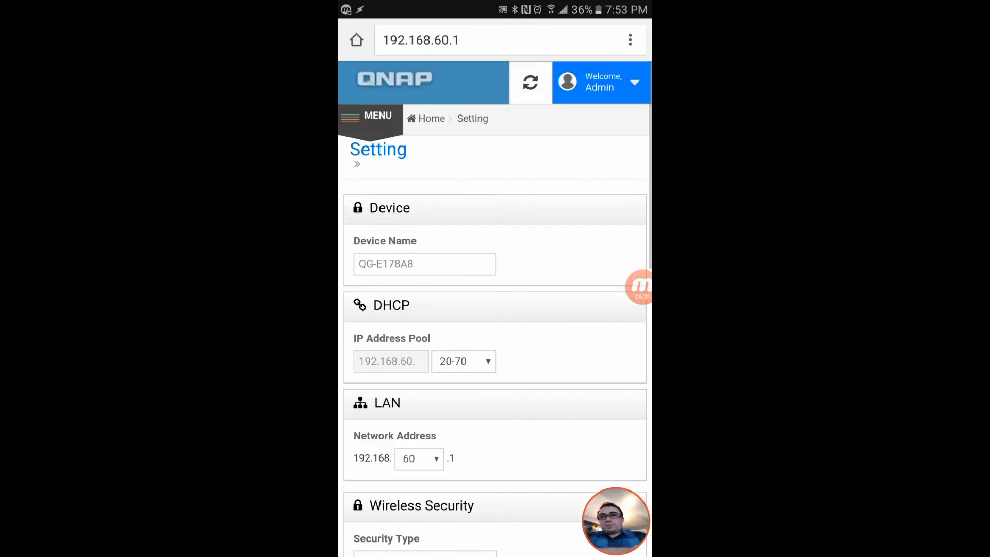
pyautogui.click(370, 118)
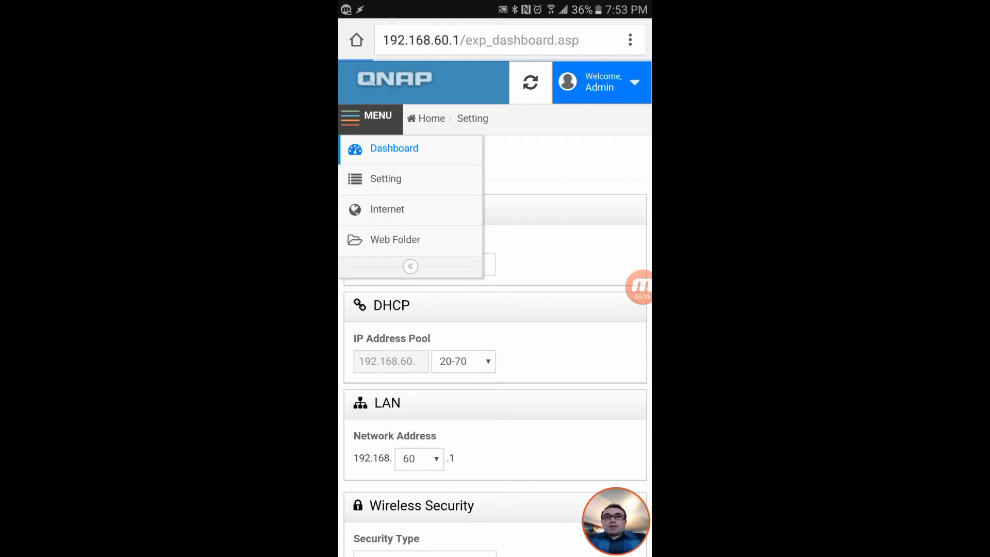
pyautogui.click(394, 148)
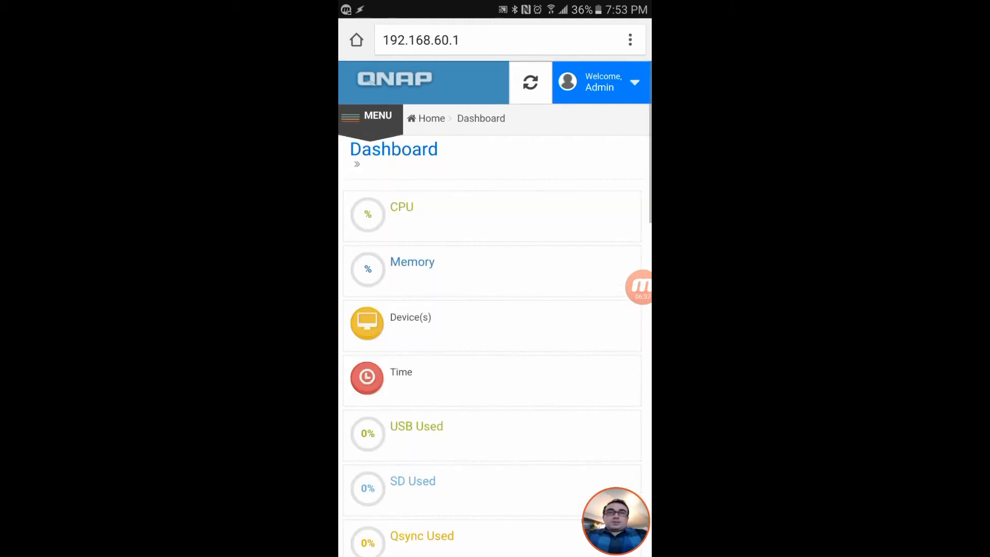